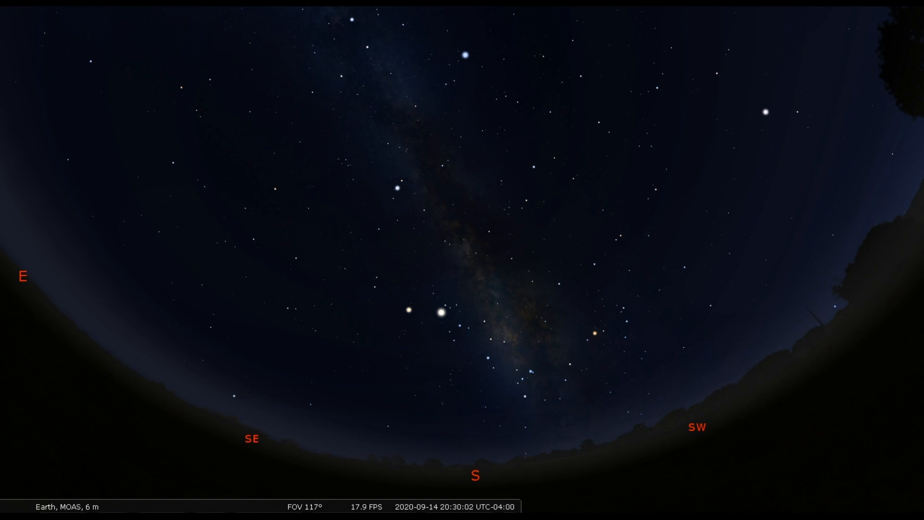
mouse_move(866, 496)
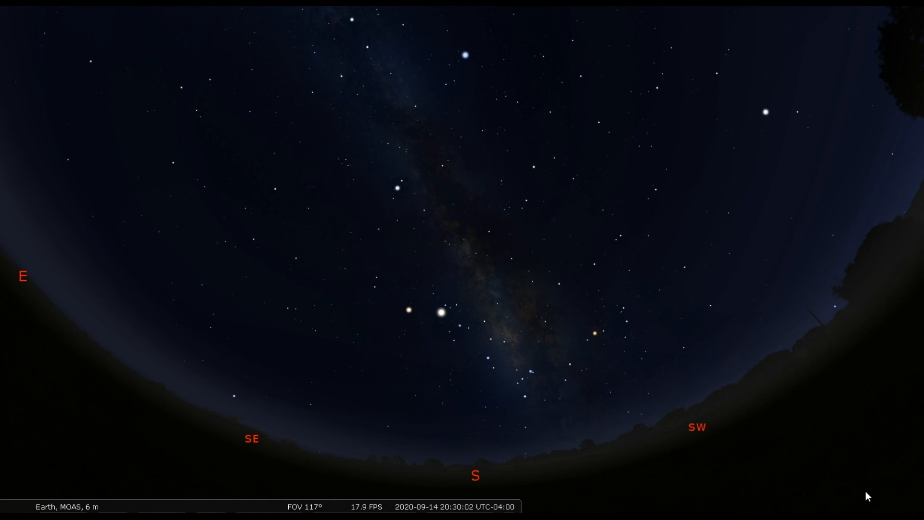
mouse_move(595, 339)
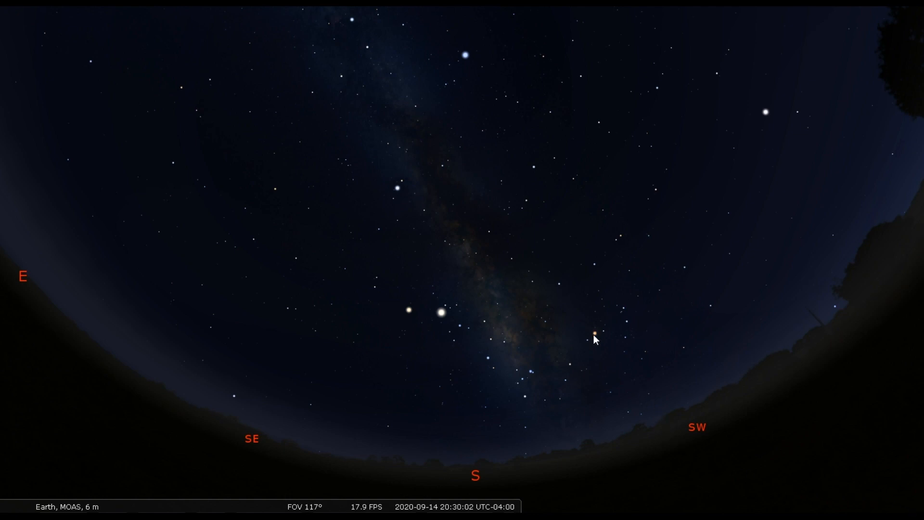
- Select Antares, Nunki, Altair and Vega in turn to reveal the Scorpius, Sagittarius and Aquila figures
click(595, 335)
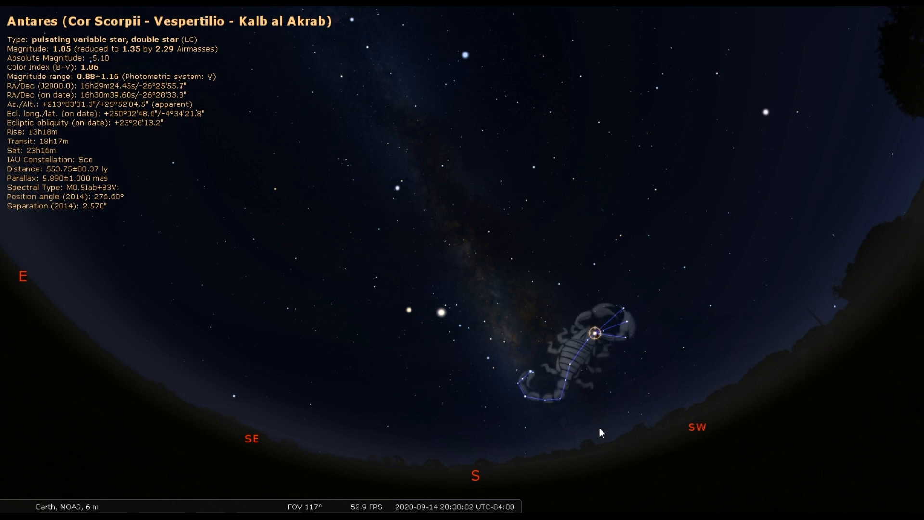
mouse_move(741, 364)
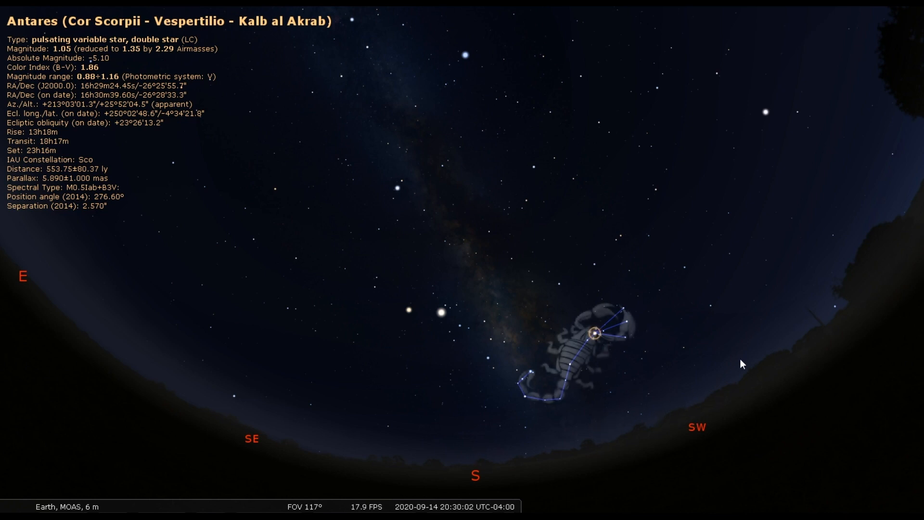
mouse_move(484, 326)
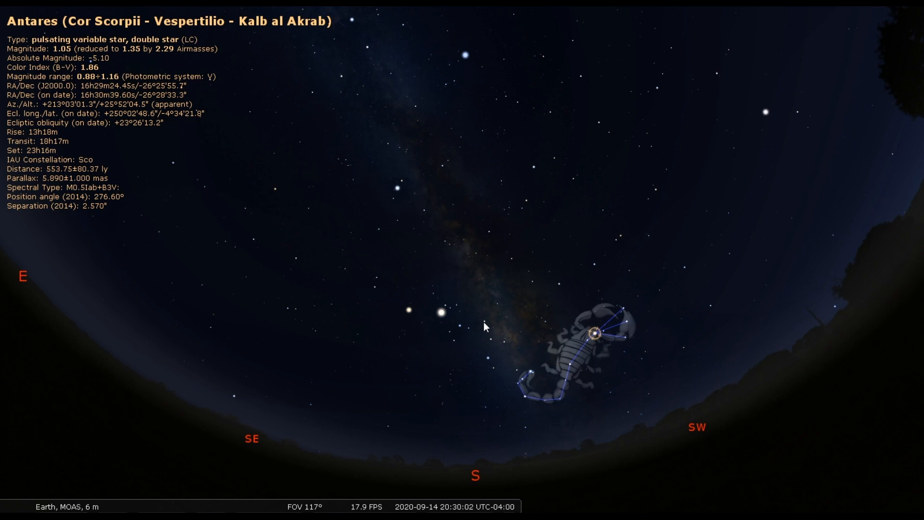
click(458, 326)
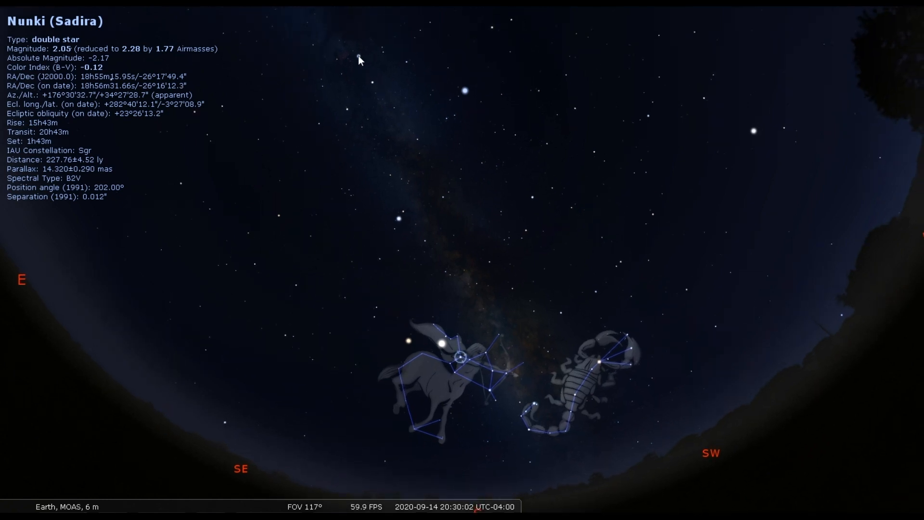
mouse_move(435, 88)
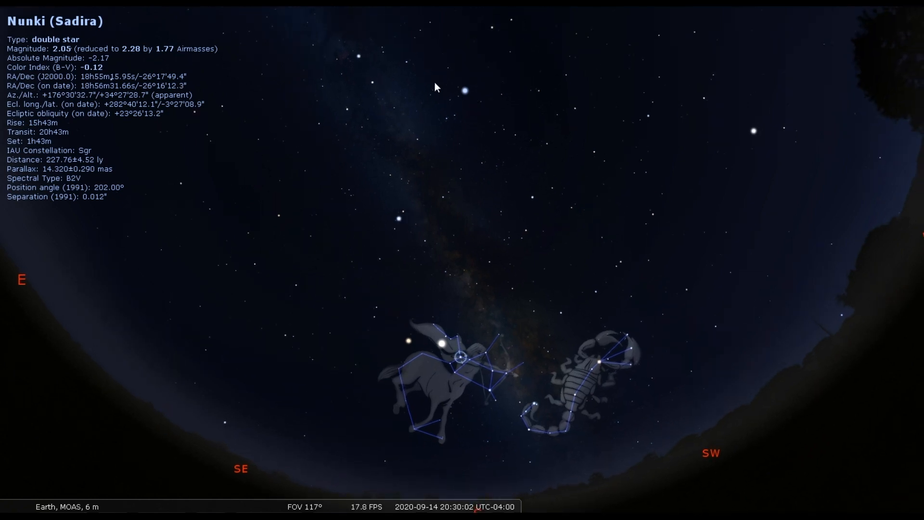
click(398, 219)
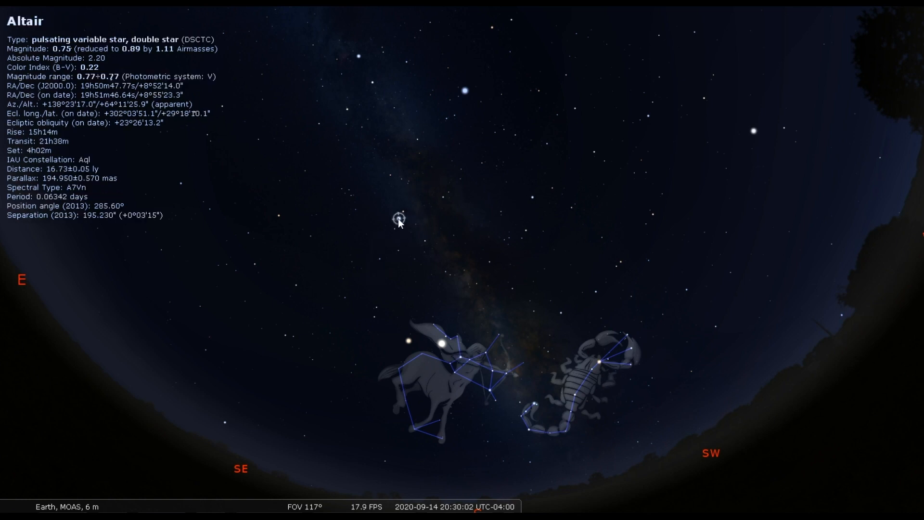
click(465, 90)
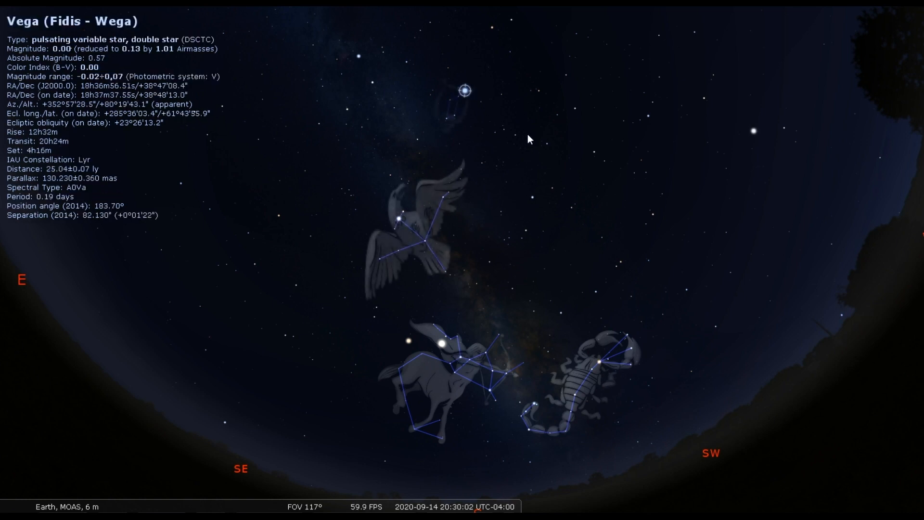
click(358, 56)
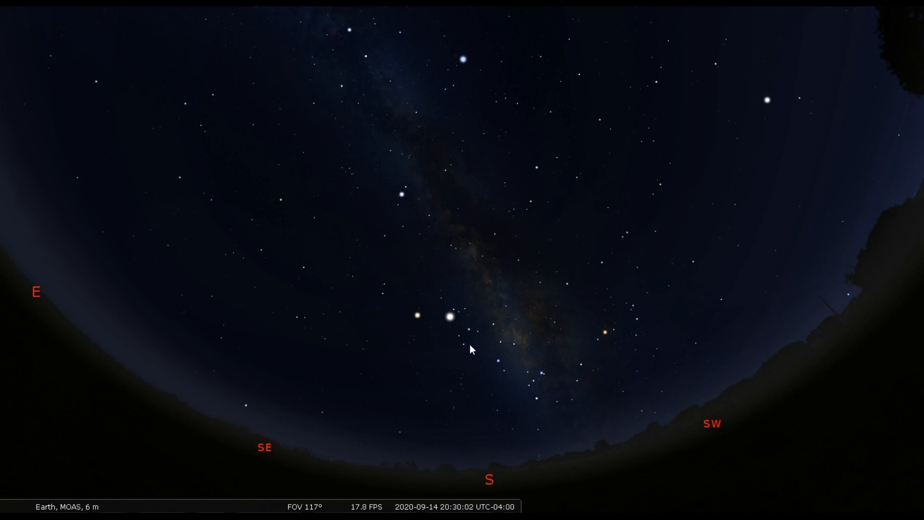
mouse_move(453, 319)
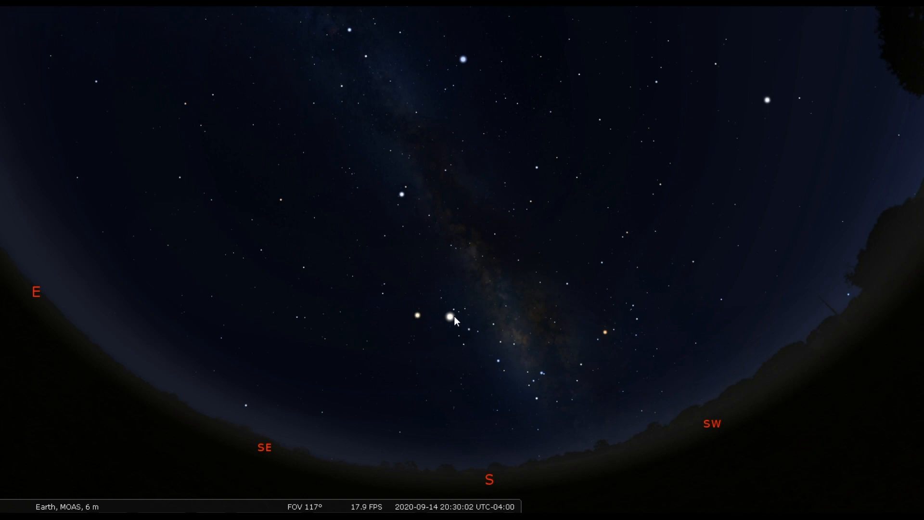
- Pick out the brightest object low in the southern evening sky
click(450, 319)
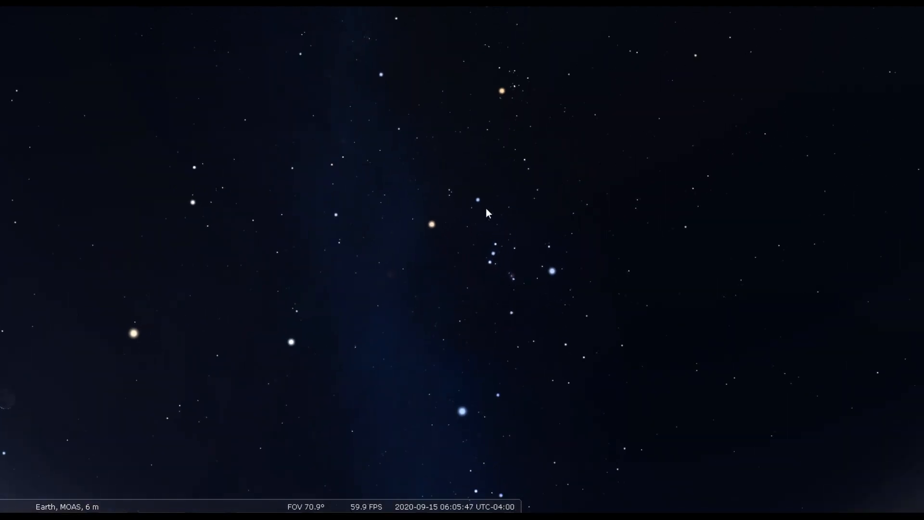
mouse_move(554, 269)
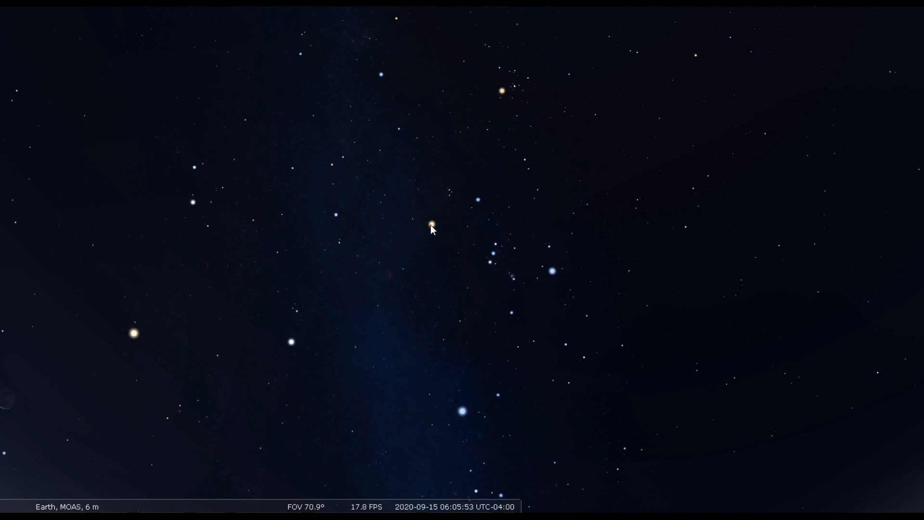
- Select Betelgeuse and draw Orion's constellation lines, widening the view slightly
click(431, 225)
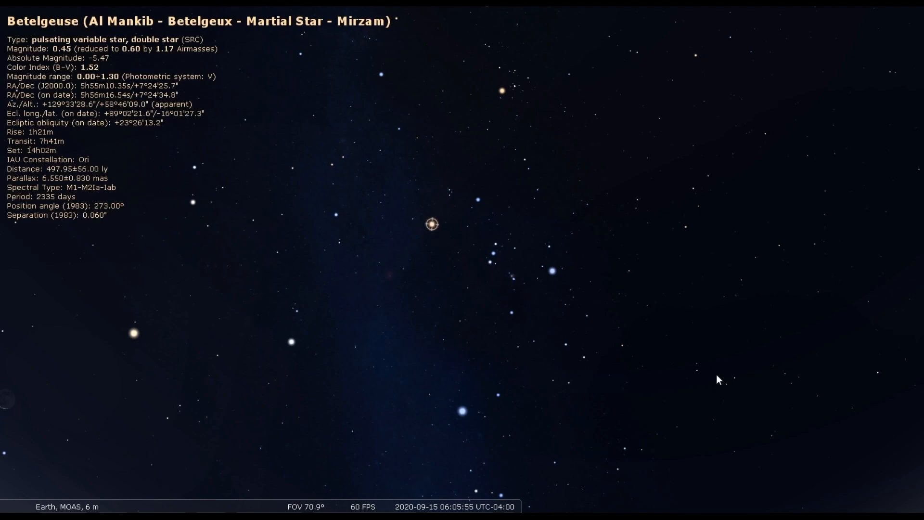
key(c)
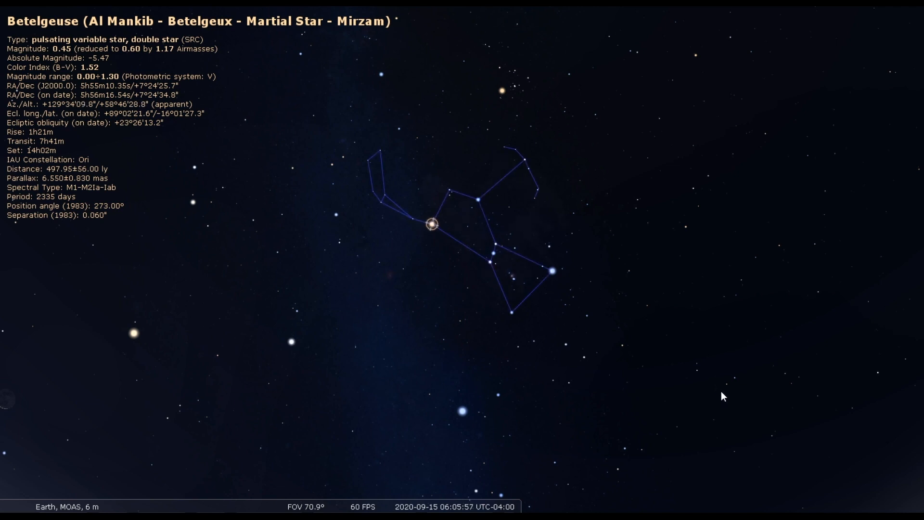
scroll(down, 3)
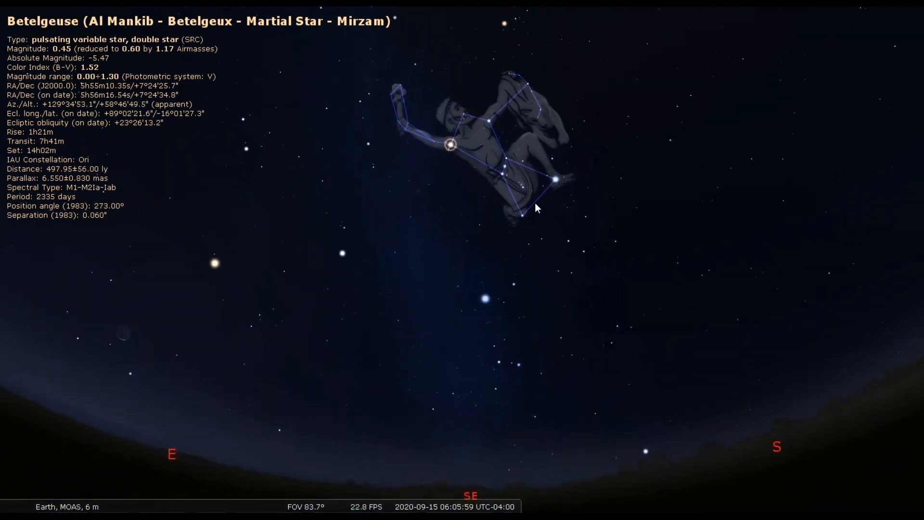
mouse_move(495, 266)
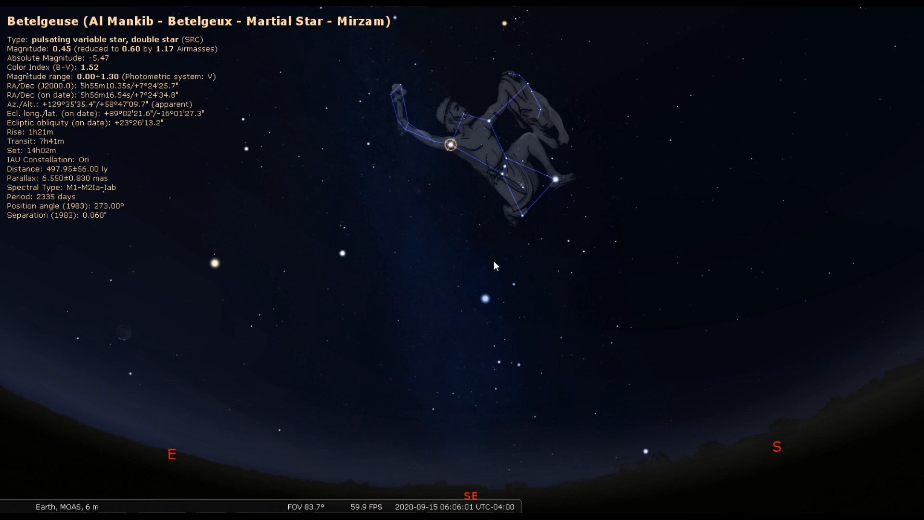
mouse_move(487, 303)
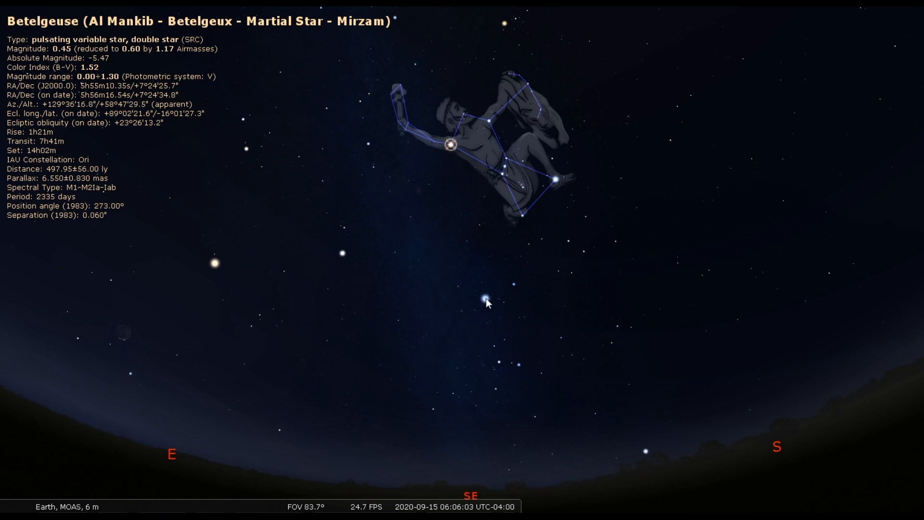
- Select Sirius and Procyon around Orion, then show Aldebaran's details with the Taurus figure
click(486, 298)
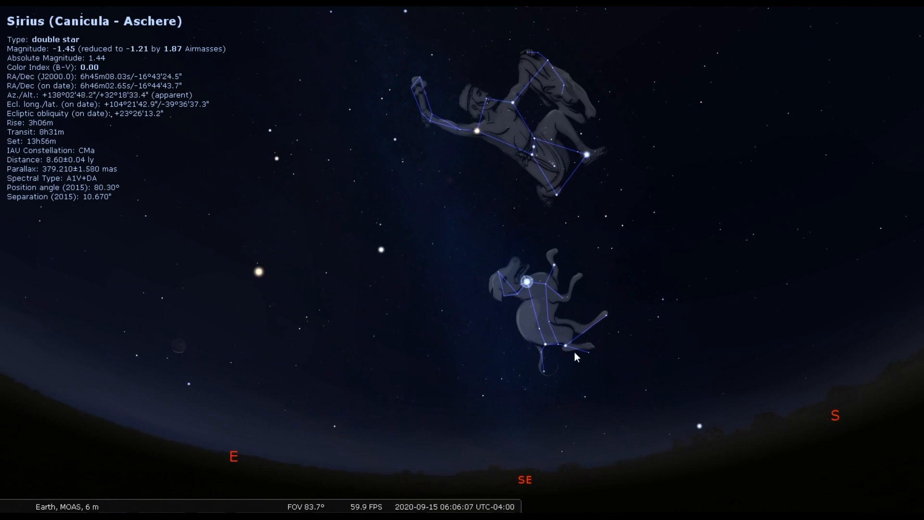
mouse_move(483, 275)
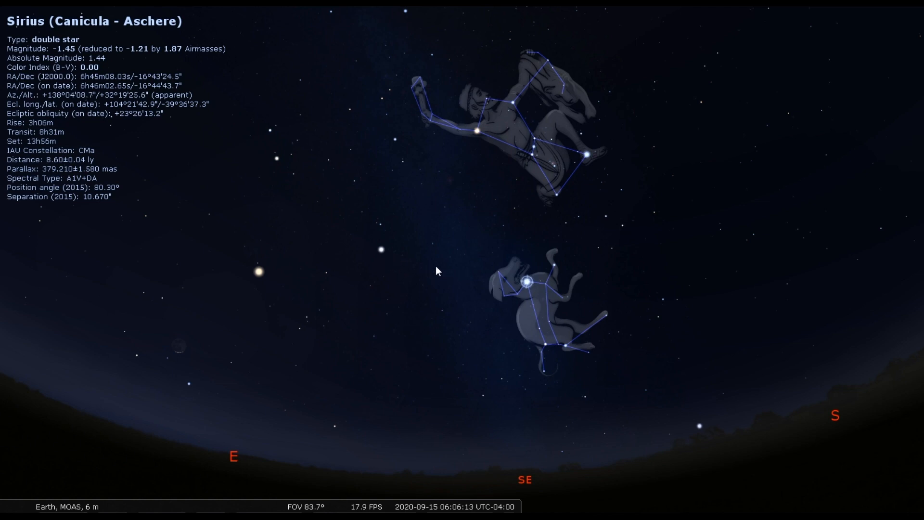
mouse_move(380, 252)
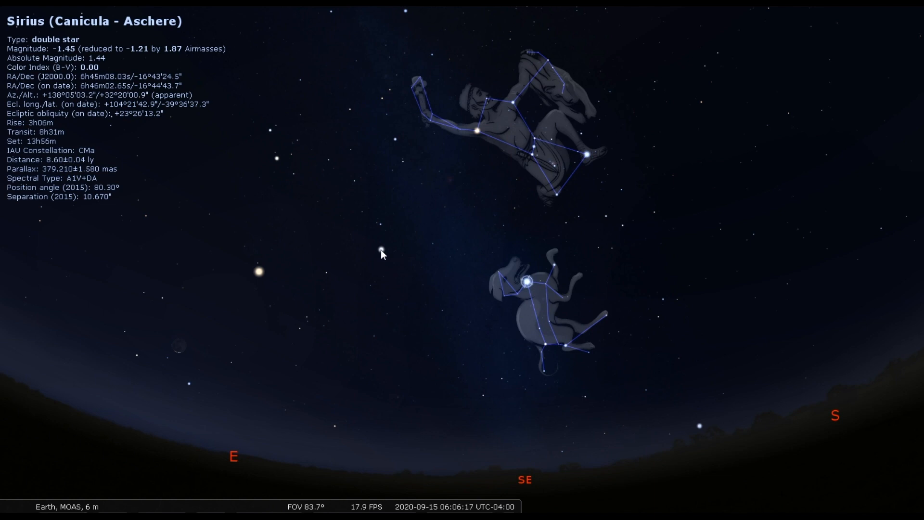
click(381, 250)
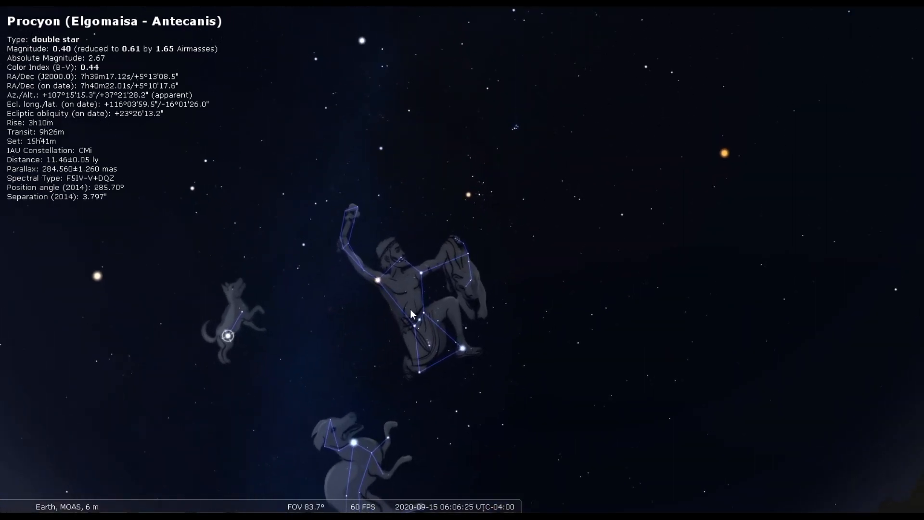
mouse_move(487, 185)
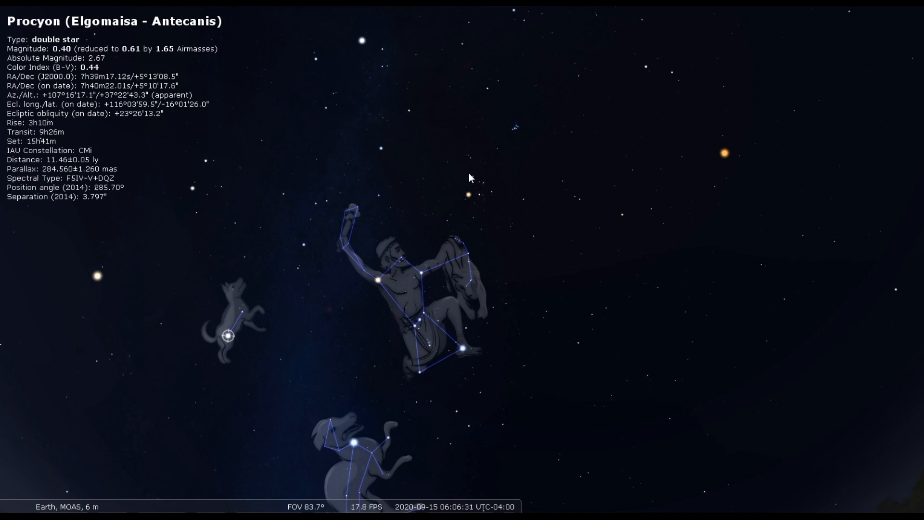
mouse_move(516, 139)
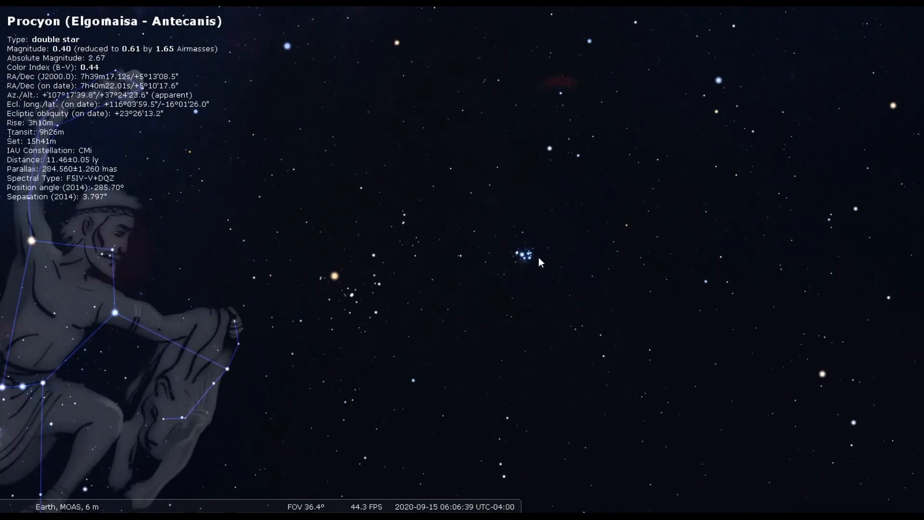
mouse_move(520, 309)
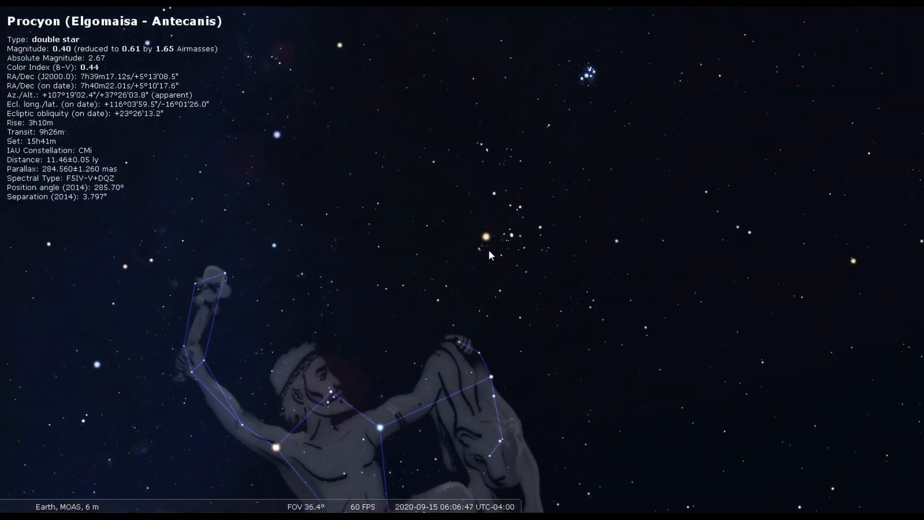
scroll(down, 3)
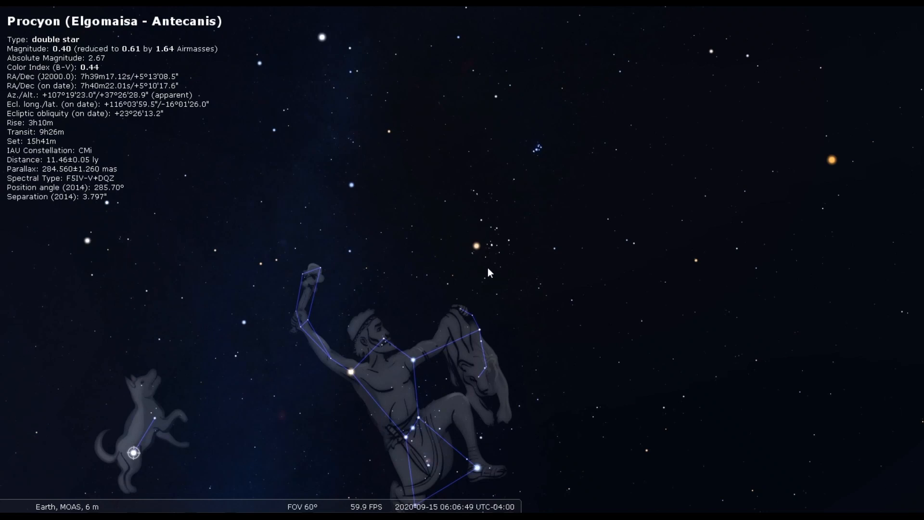
mouse_move(479, 248)
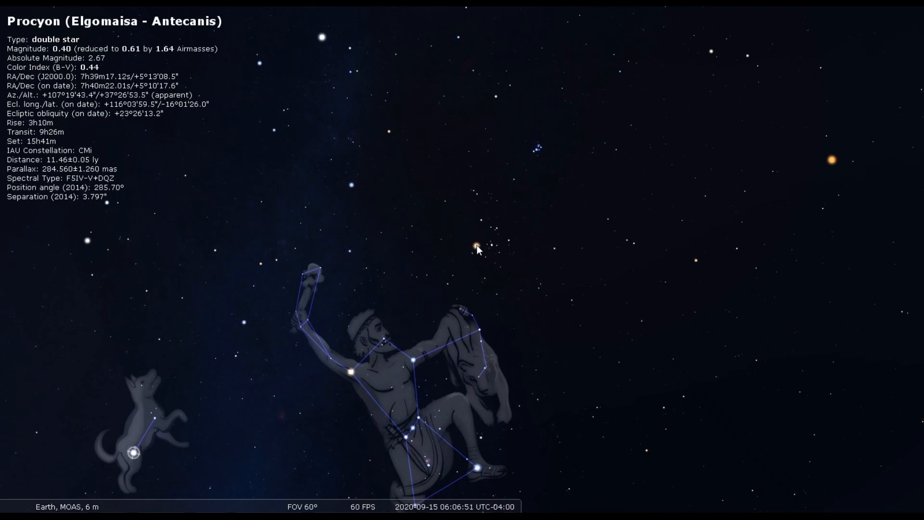
click(475, 245)
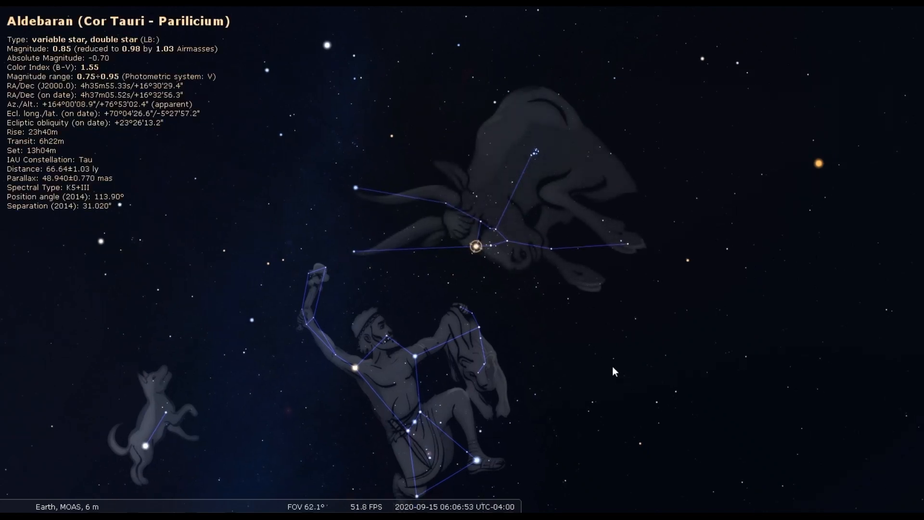
- Zoom out toward the eastern horizon with the bright planet above the east point
scroll(down, 3)
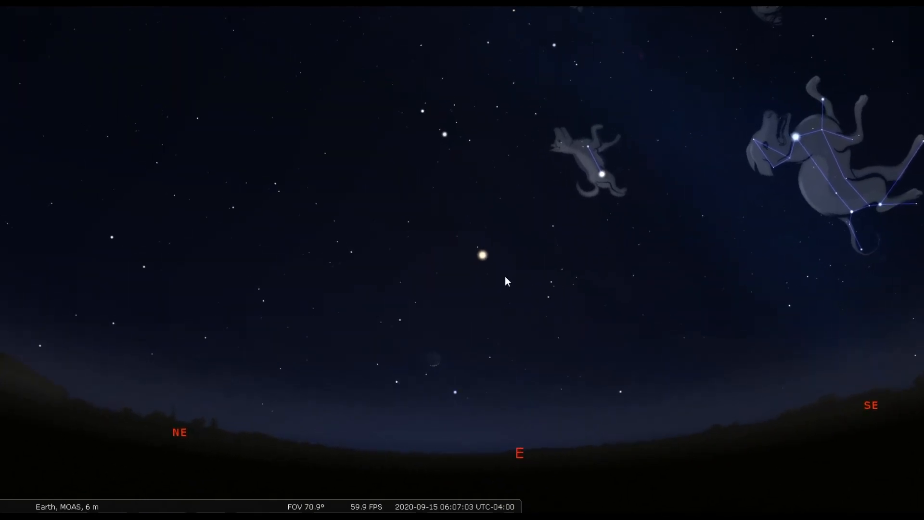
mouse_move(483, 264)
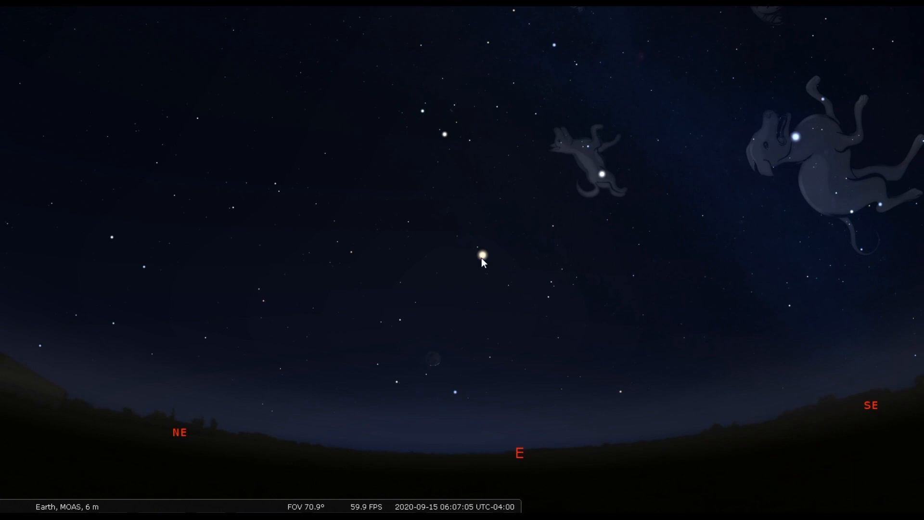
- Select the bright planet Venus above the eastern horizon to show its details
click(483, 254)
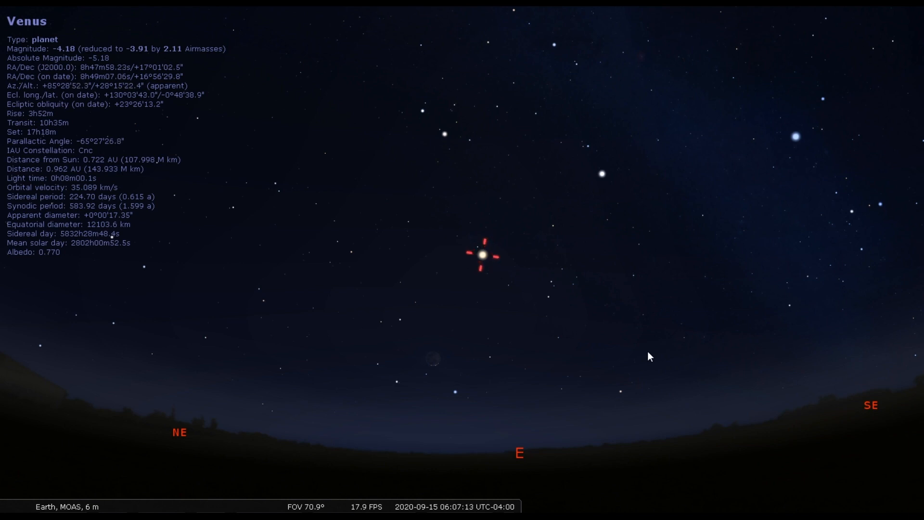
mouse_move(516, 360)
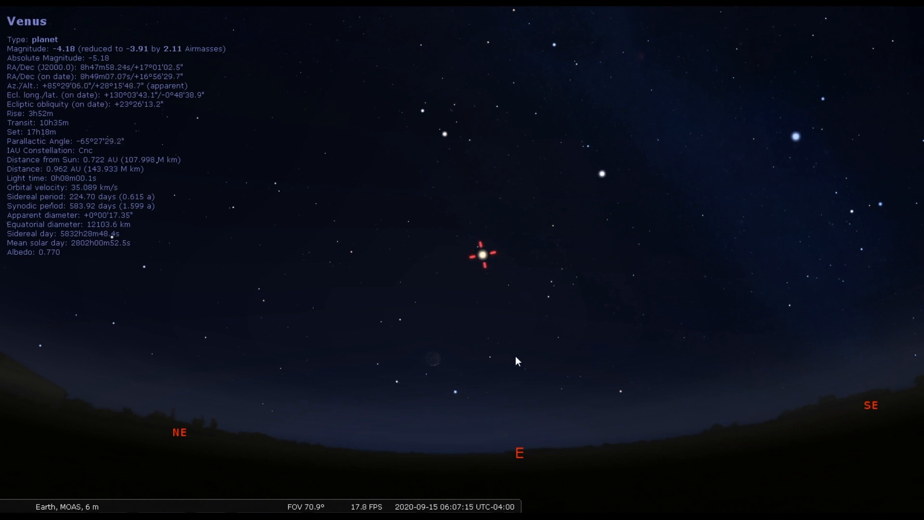
mouse_move(652, 405)
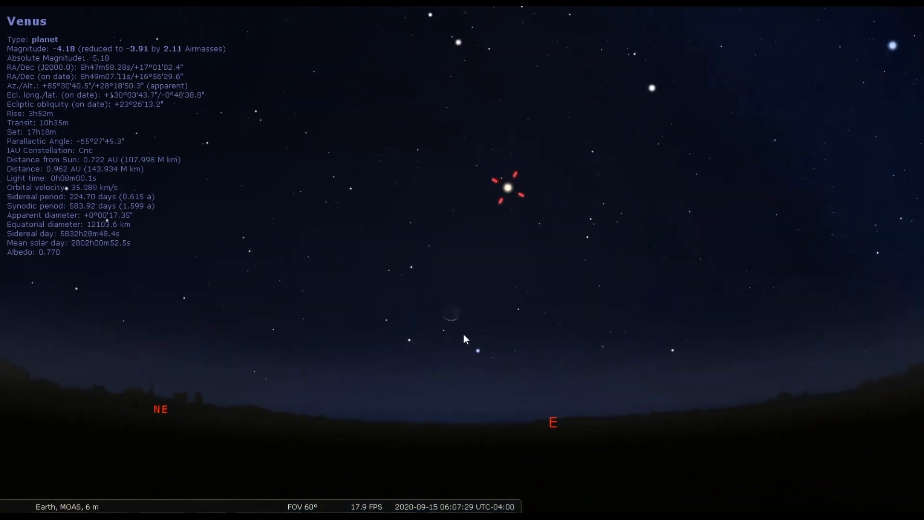
mouse_move(445, 319)
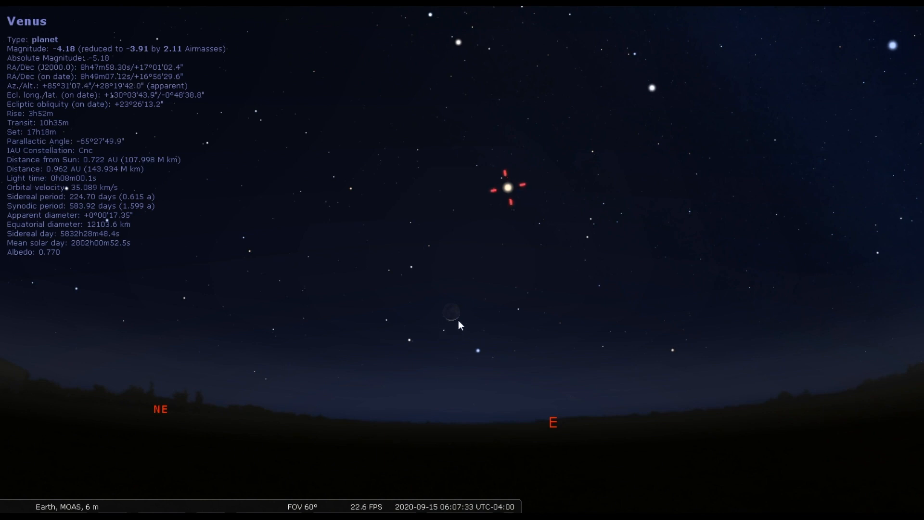
mouse_move(444, 424)
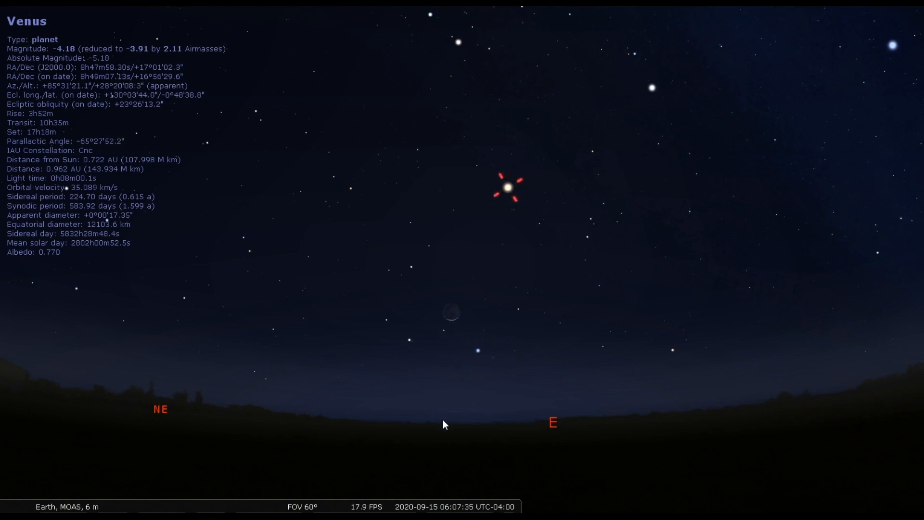
mouse_move(835, 491)
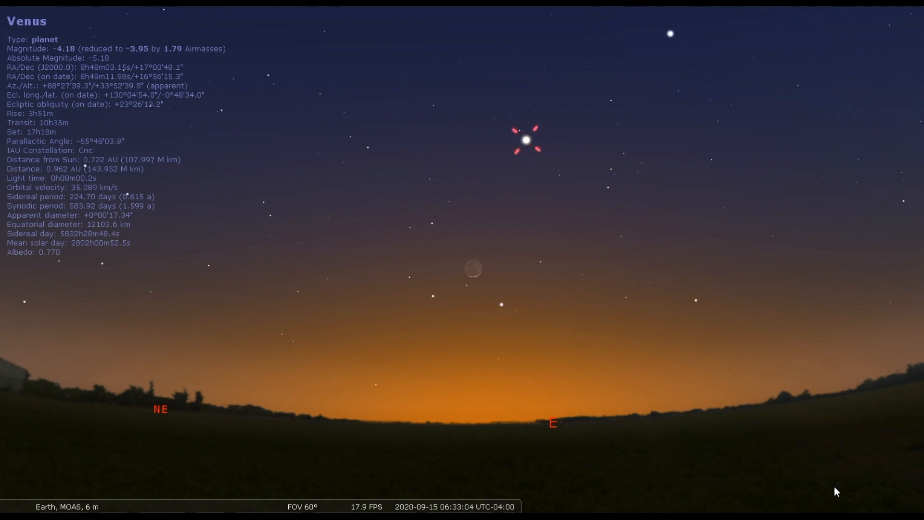
mouse_move(594, 317)
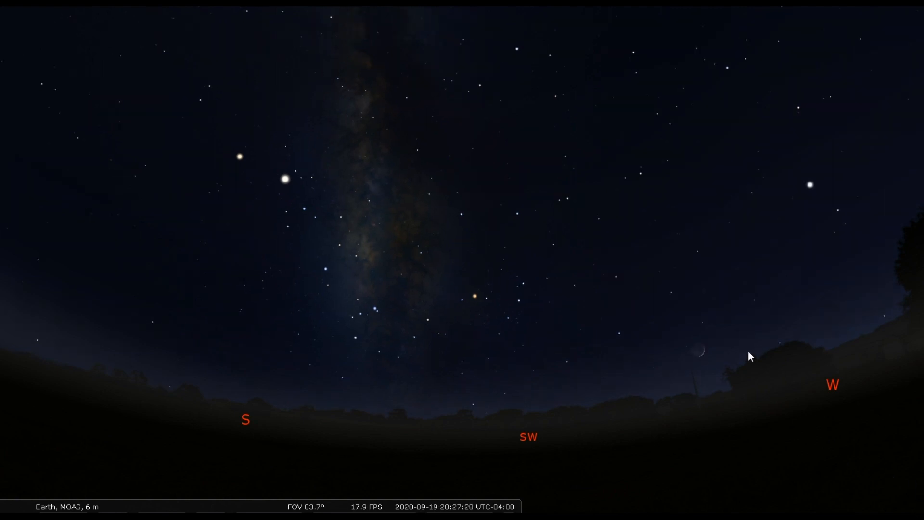
mouse_move(818, 451)
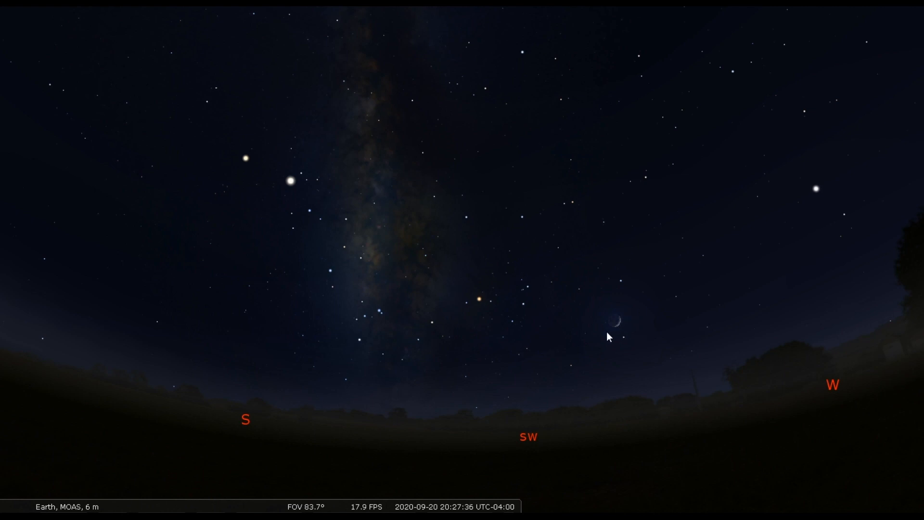
mouse_move(627, 330)
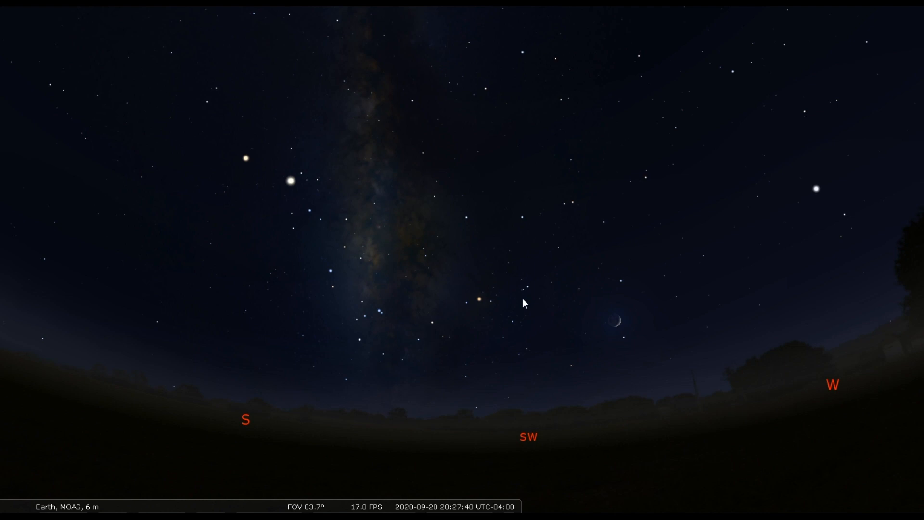
mouse_move(347, 322)
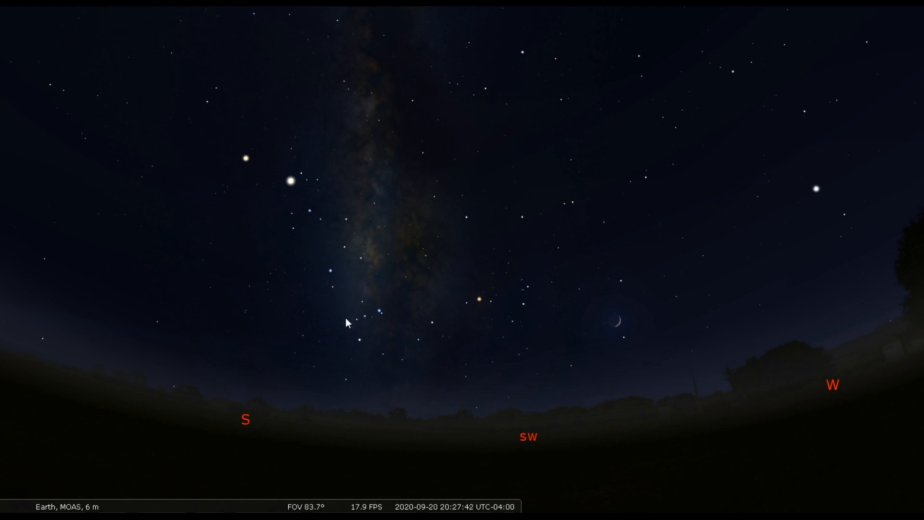
mouse_move(594, 352)
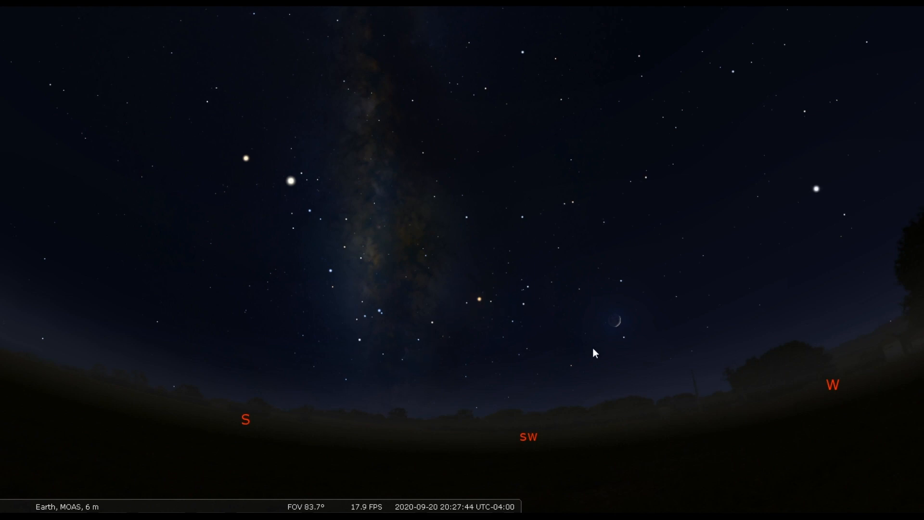
mouse_move(631, 327)
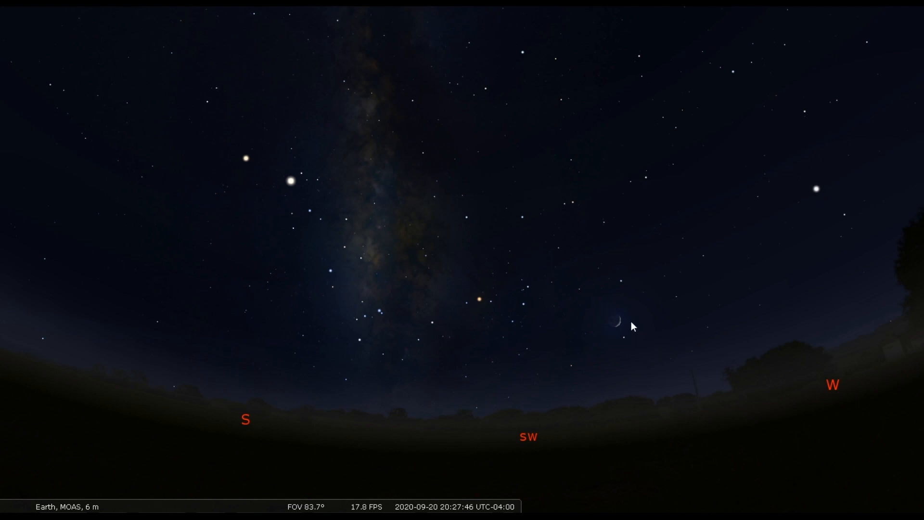
mouse_move(704, 350)
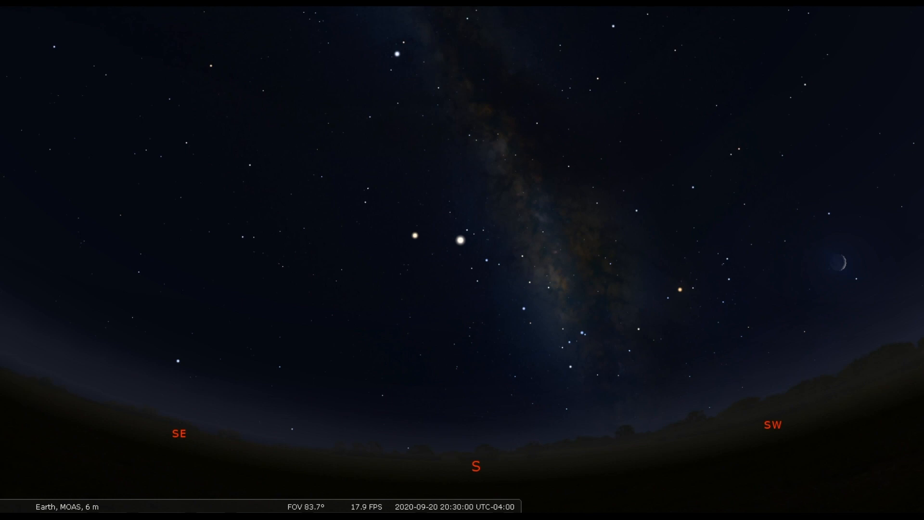
- Zoom out to about 99° so the Milky Way band and crescent moon fit above the southern horizon
scroll(down, 3)
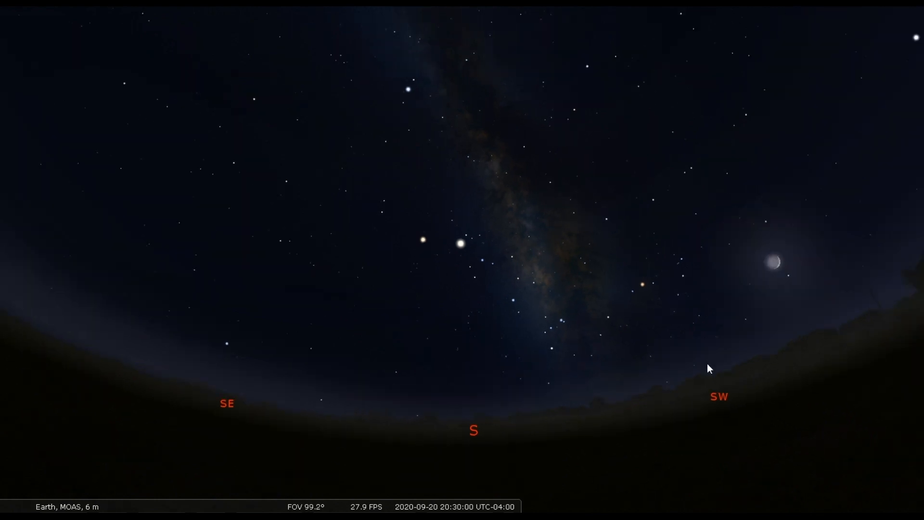
scroll(down, 3)
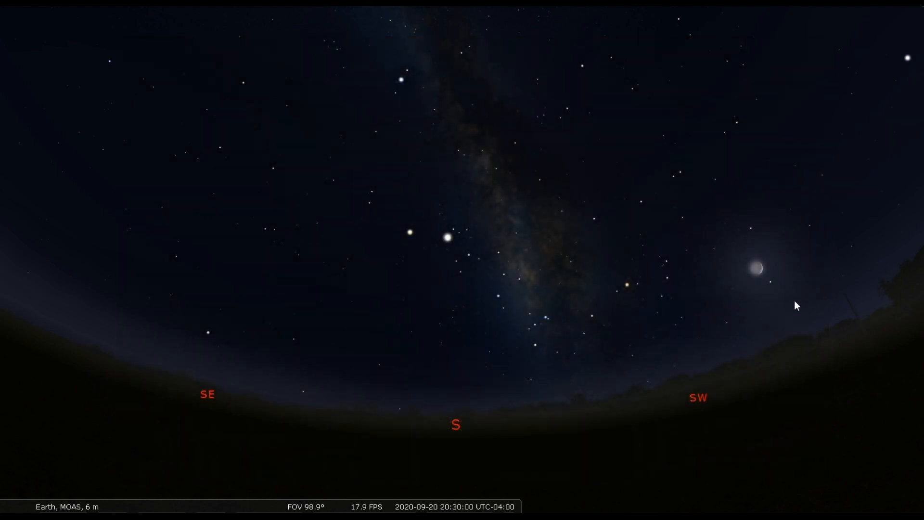
mouse_move(448, 239)
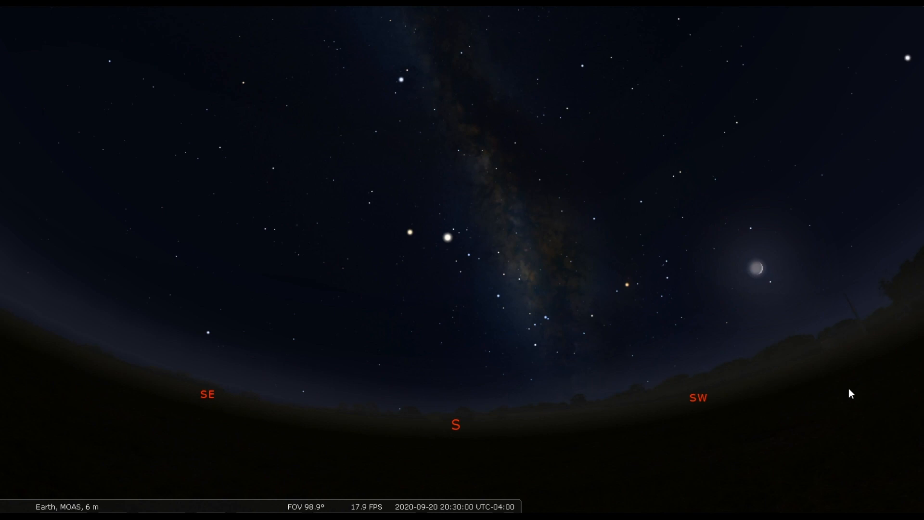
mouse_move(870, 360)
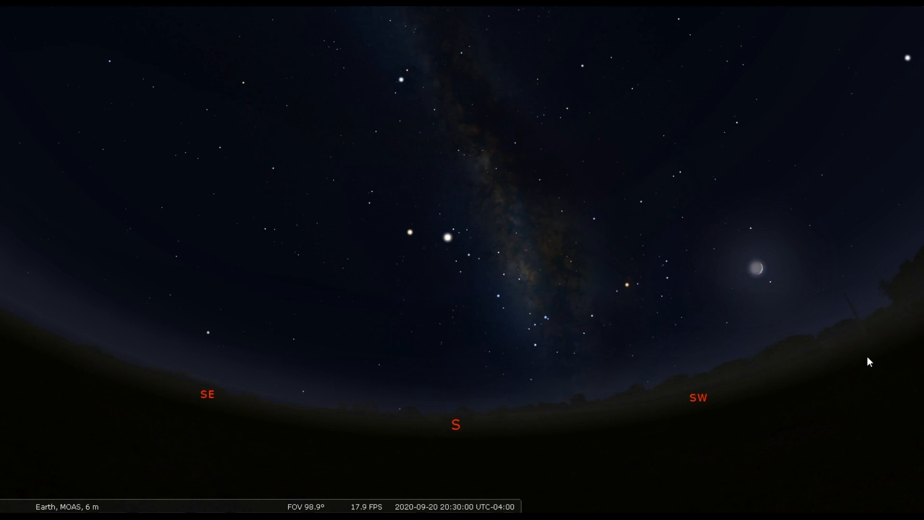